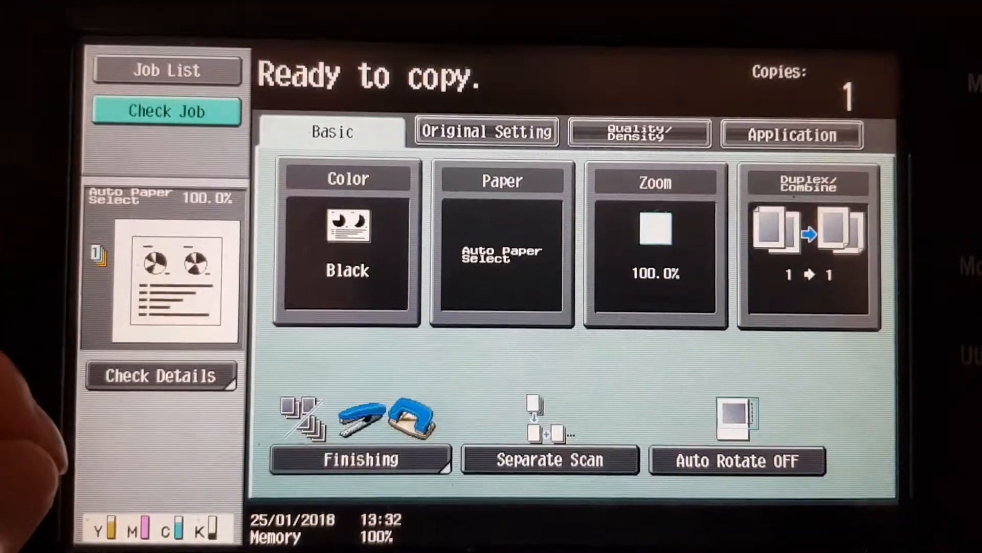
Review the Original Setting details and the Original Type under Quality/Density at 400% zoom on A4.
left_click(501, 243)
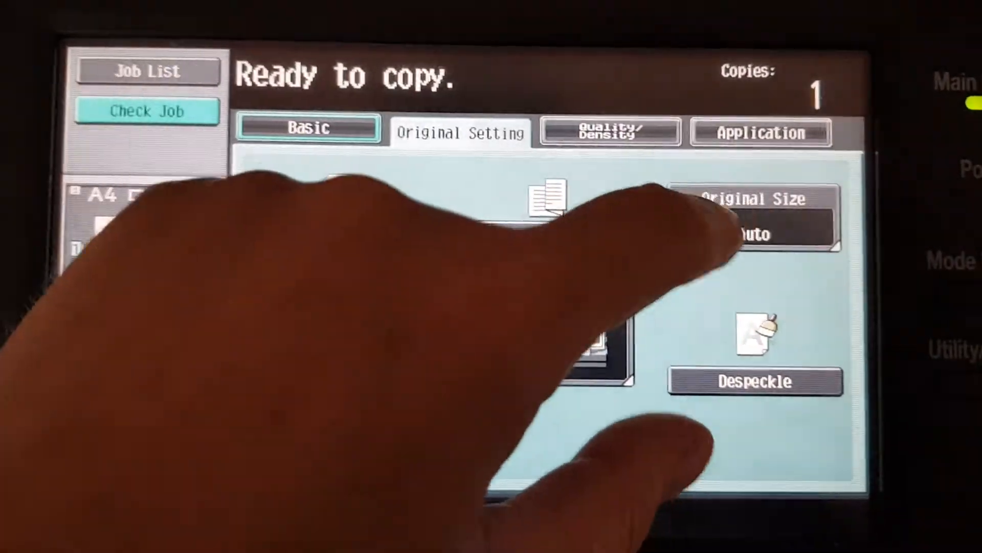
left_click(746, 212)
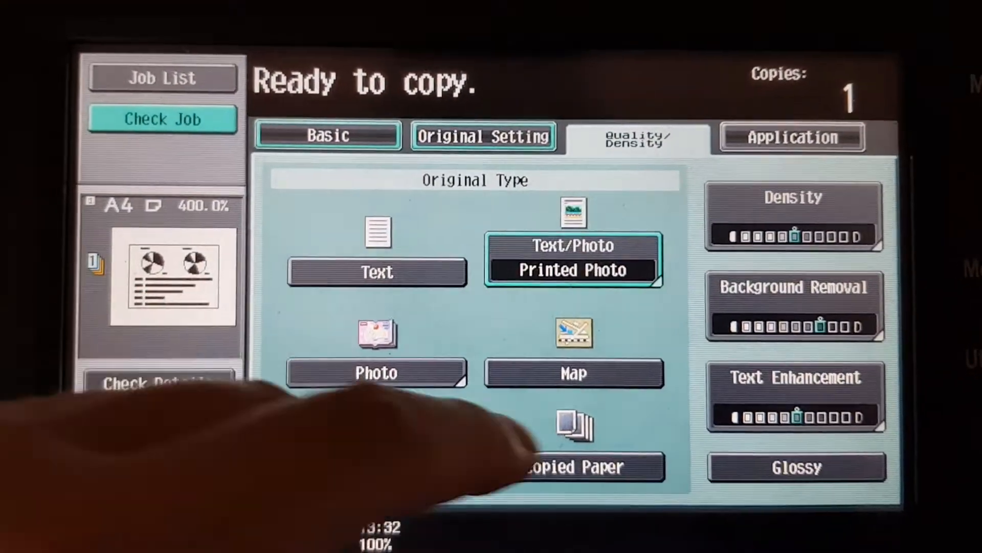
left_click(797, 376)
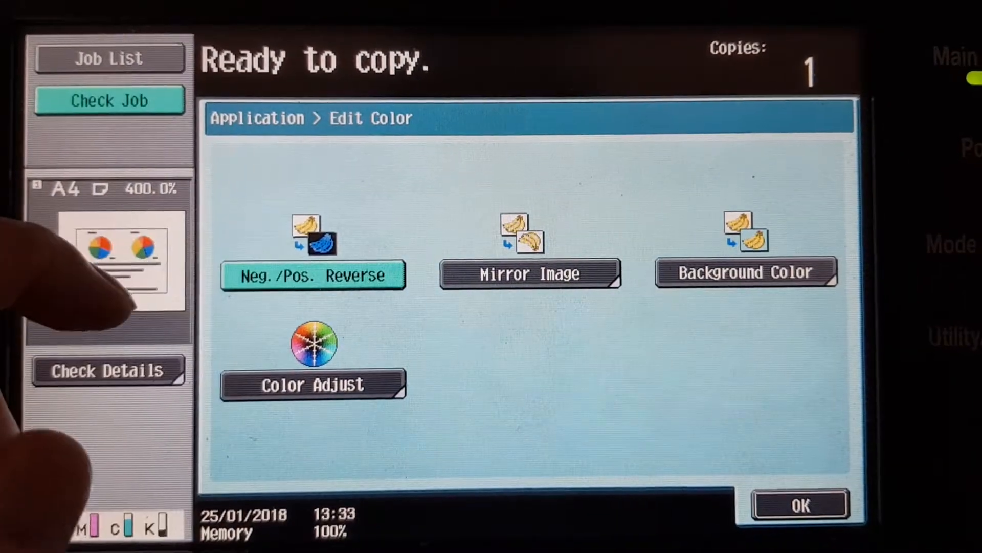
In Color Adjust raise sharpness and set copy density to the darkest level, +3.
left_click(314, 384)
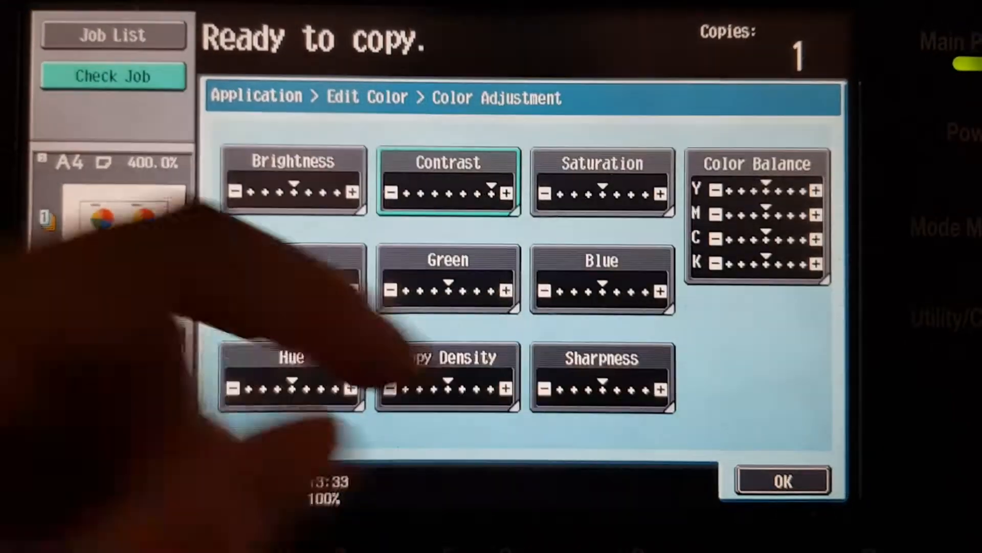
left_click(602, 376)
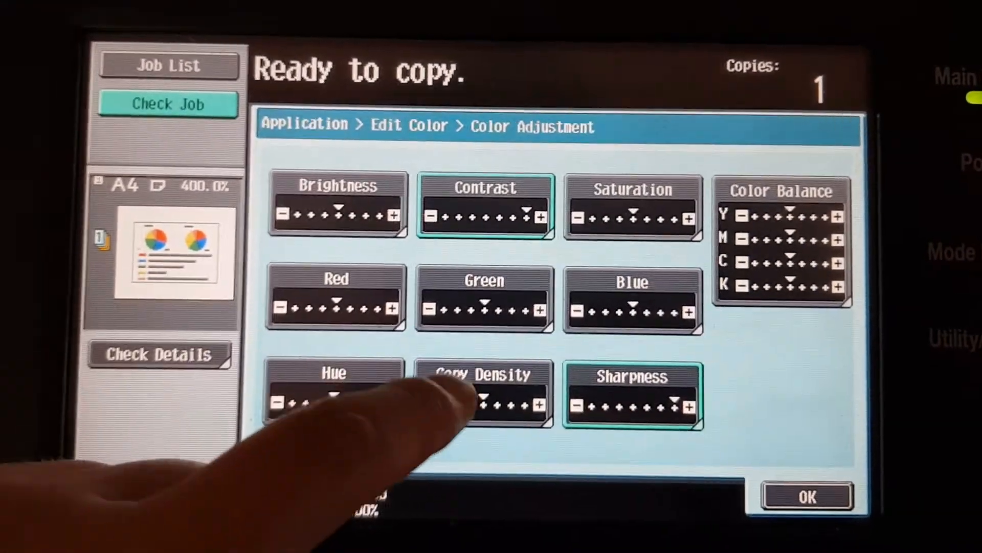
left_click(484, 389)
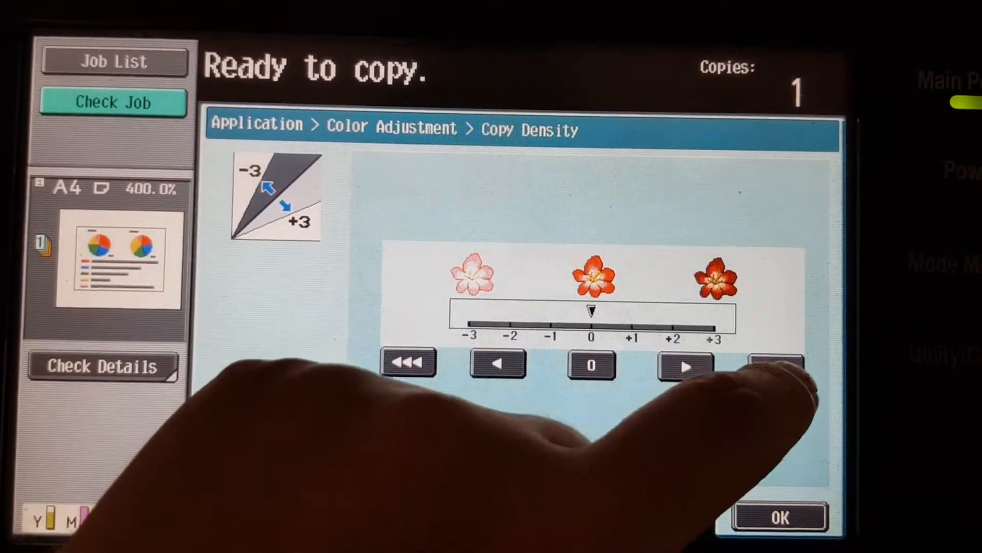
left_click(779, 362)
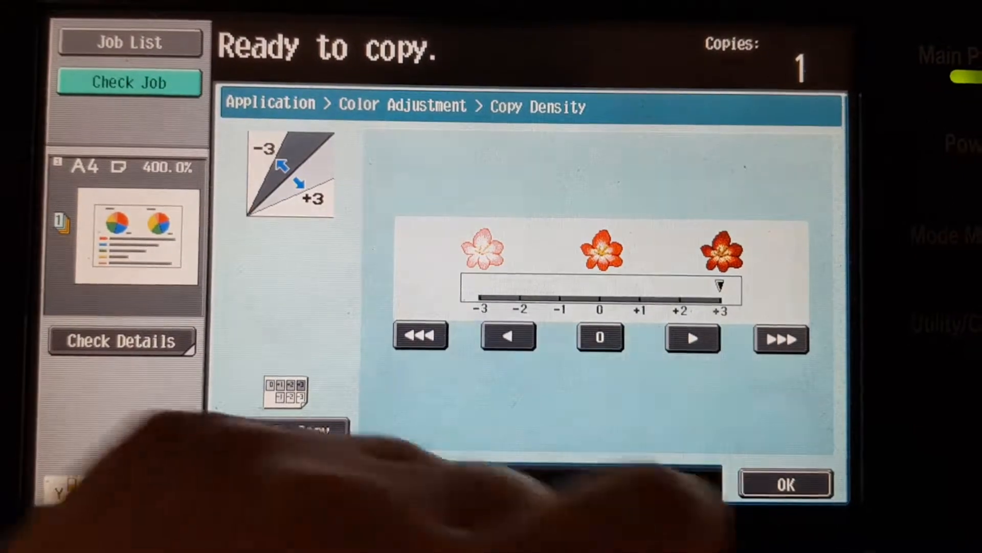
left_click(785, 484)
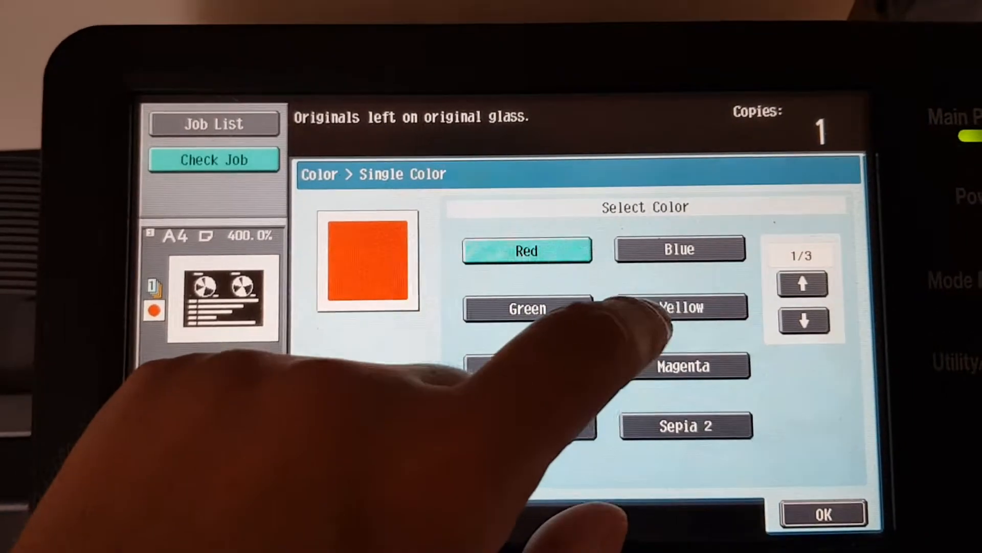
Choose Yellow as the single copy colour and confirm it.
left_click(680, 307)
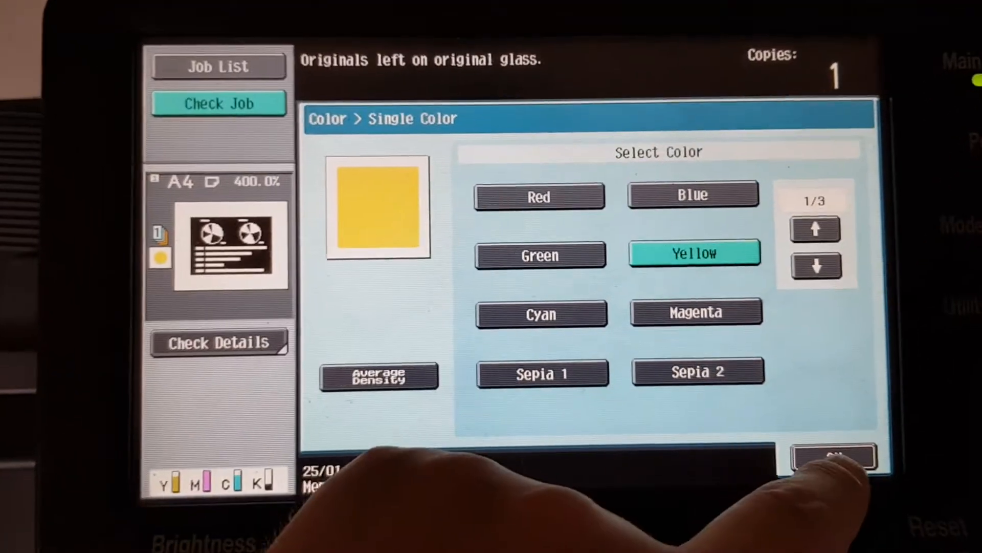
left_click(833, 456)
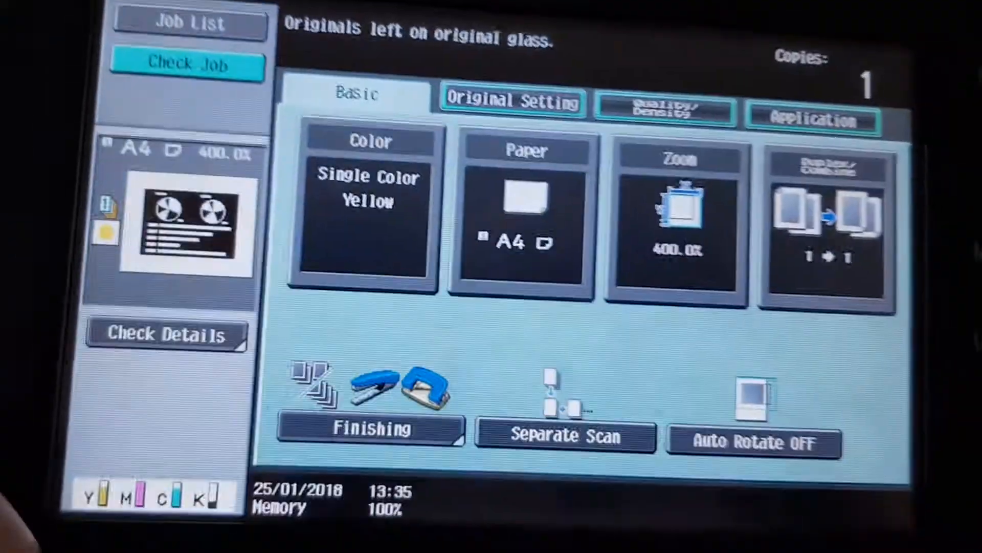
Switch the single copy colour from Yellow to Cyan via Color > Single Color.
left_click(369, 207)
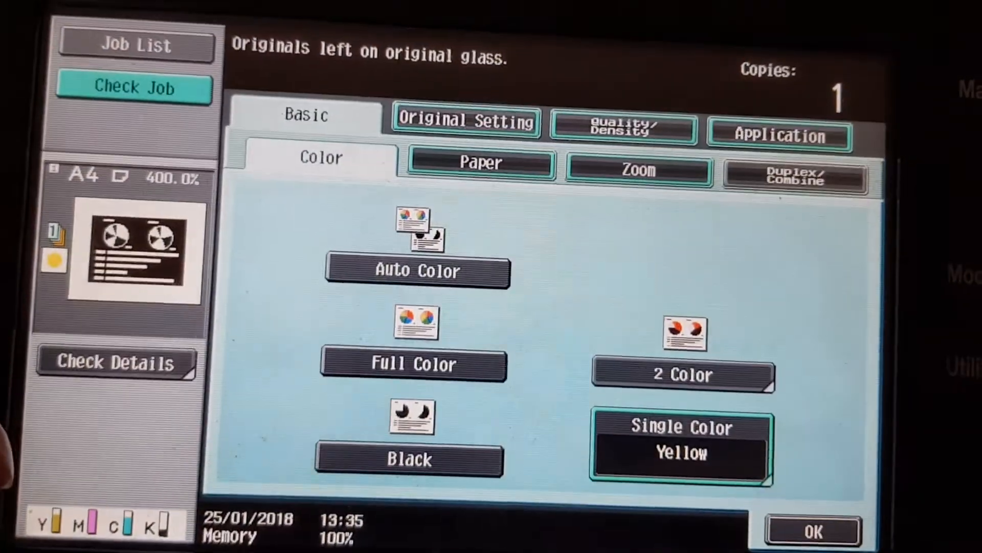
left_click(682, 447)
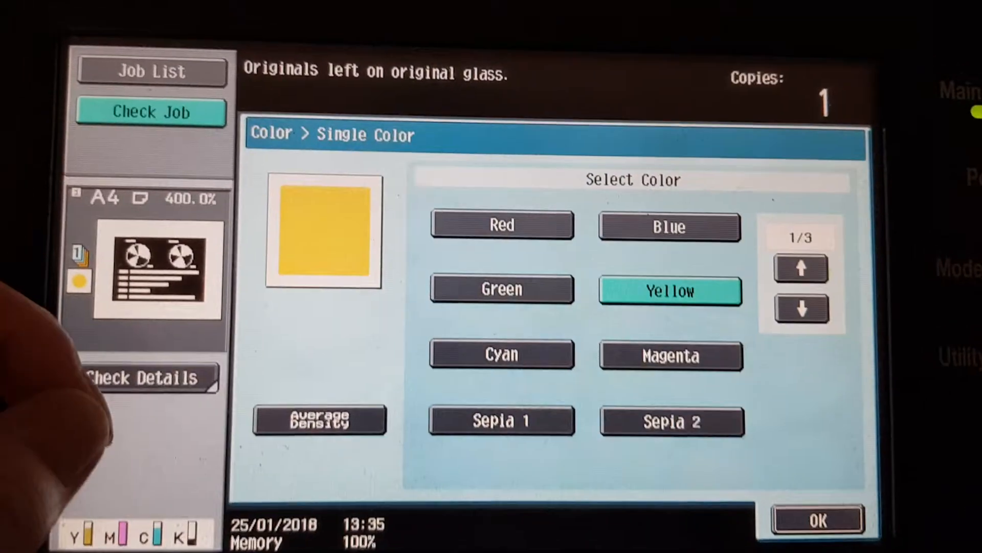
left_click(502, 353)
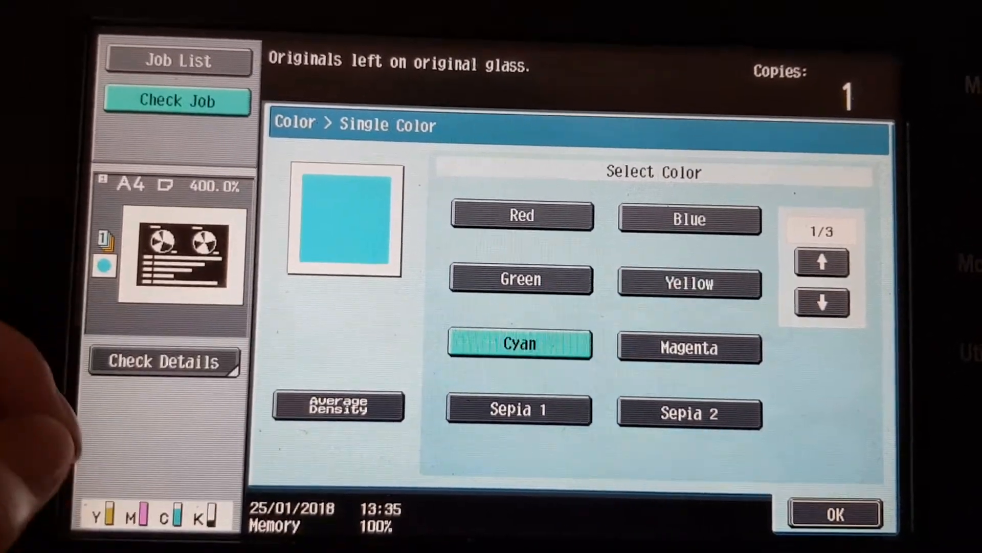
left_click(833, 514)
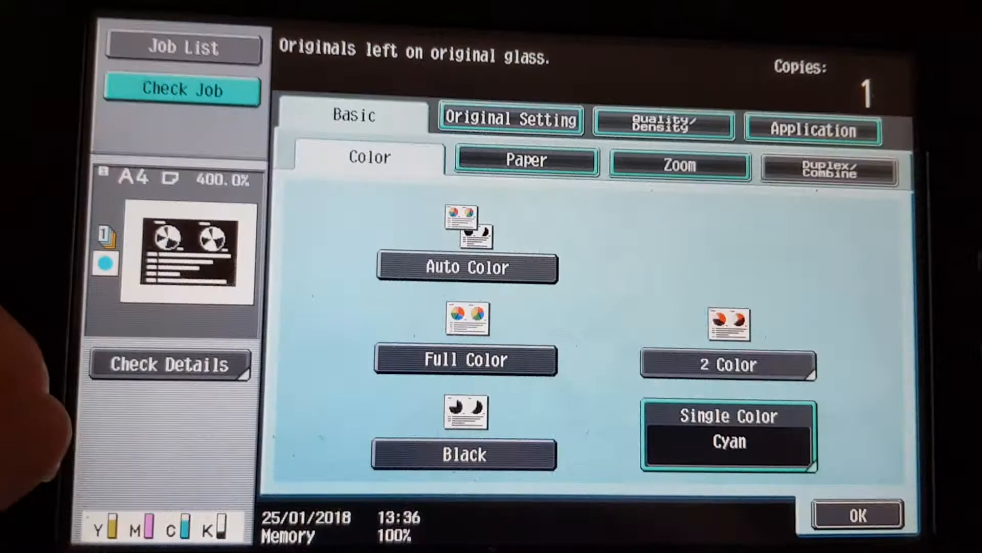
Switch the single copy colour from Cyan to Magenta and confirm.
left_click(728, 435)
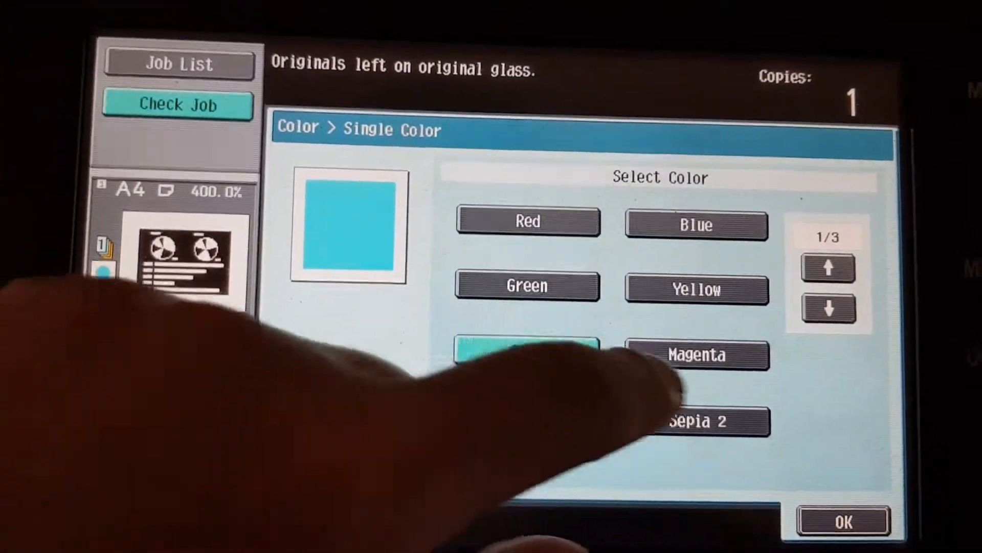
left_click(694, 329)
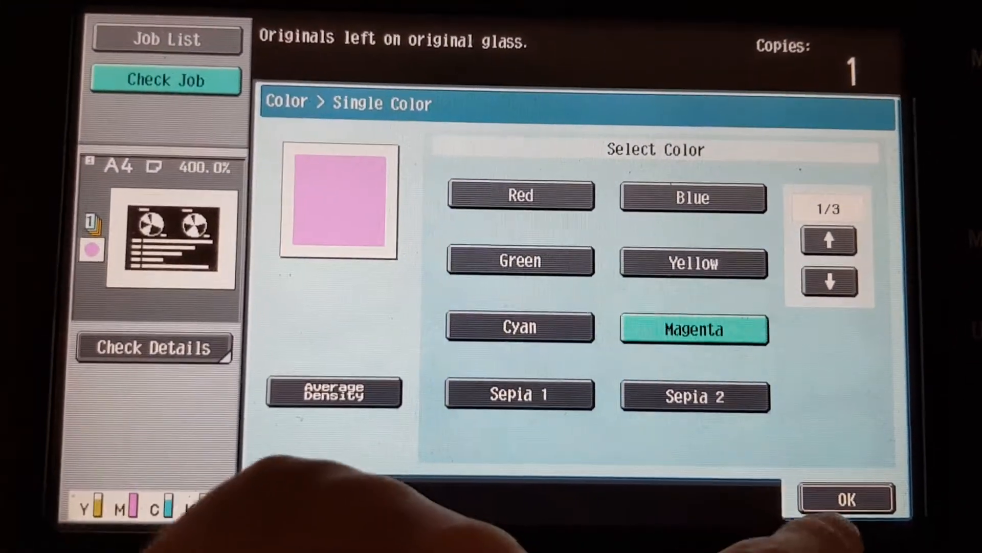
left_click(848, 498)
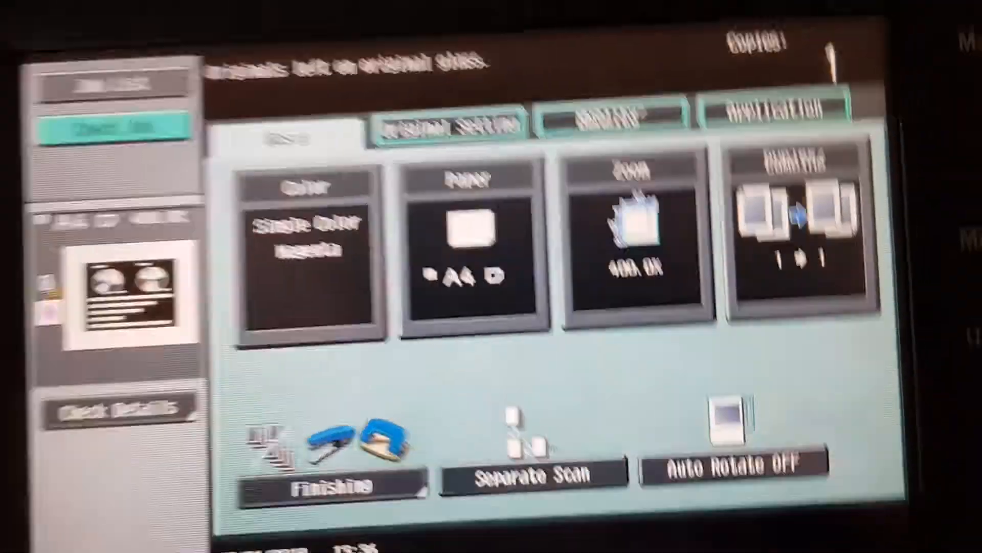